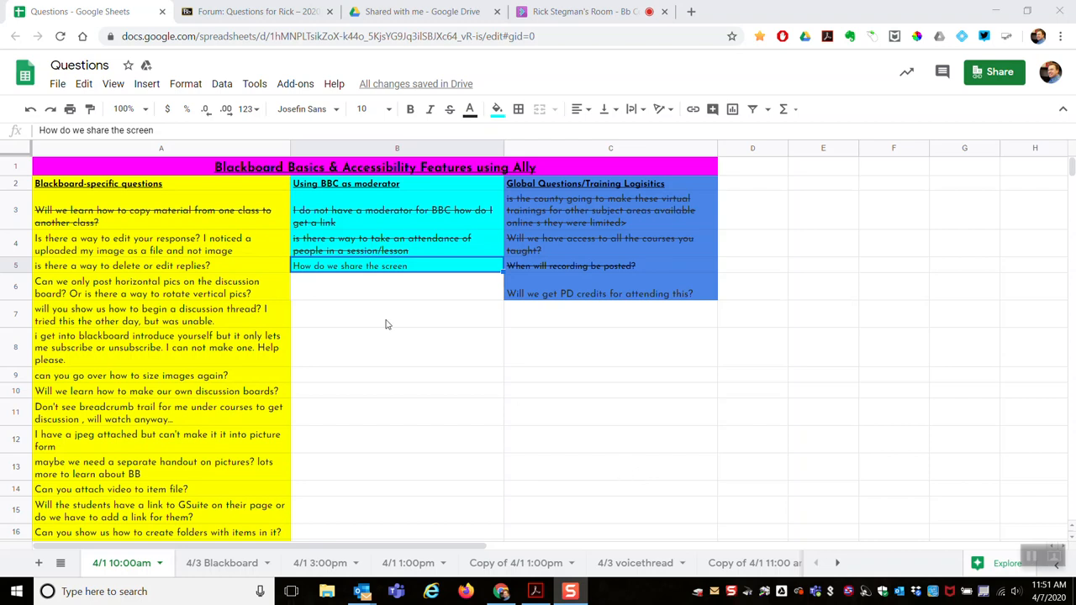
pyautogui.moveTo(352, 286)
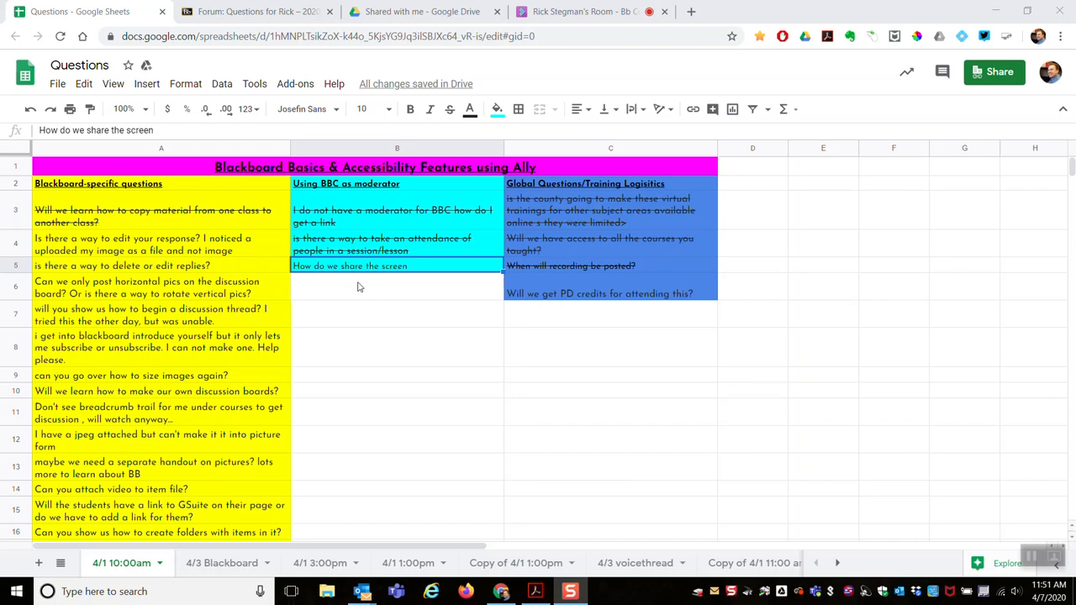
pyautogui.moveTo(379, 283)
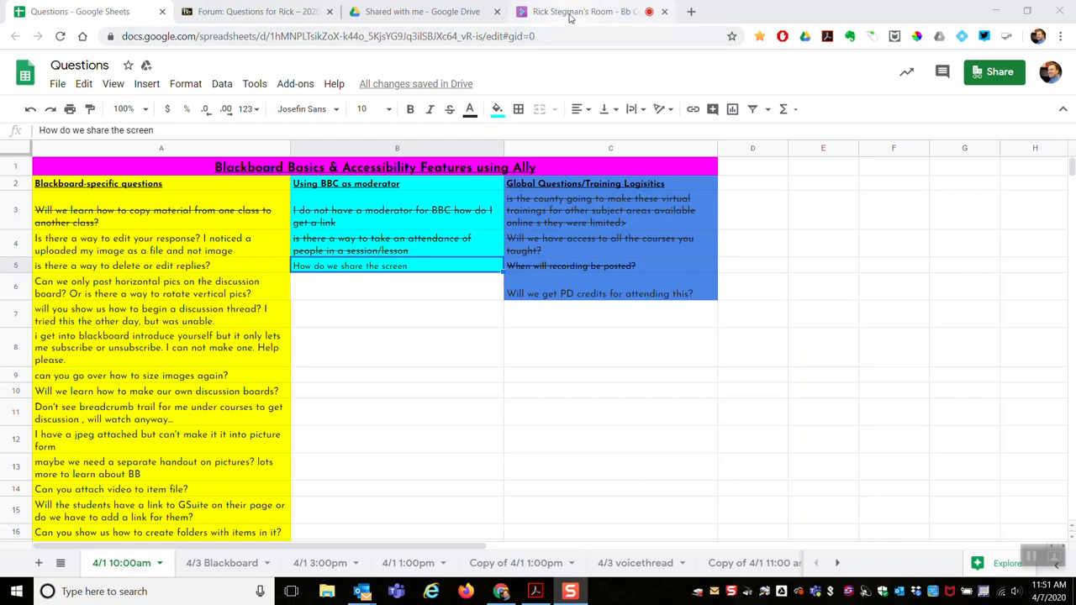
pyautogui.moveTo(582, 10)
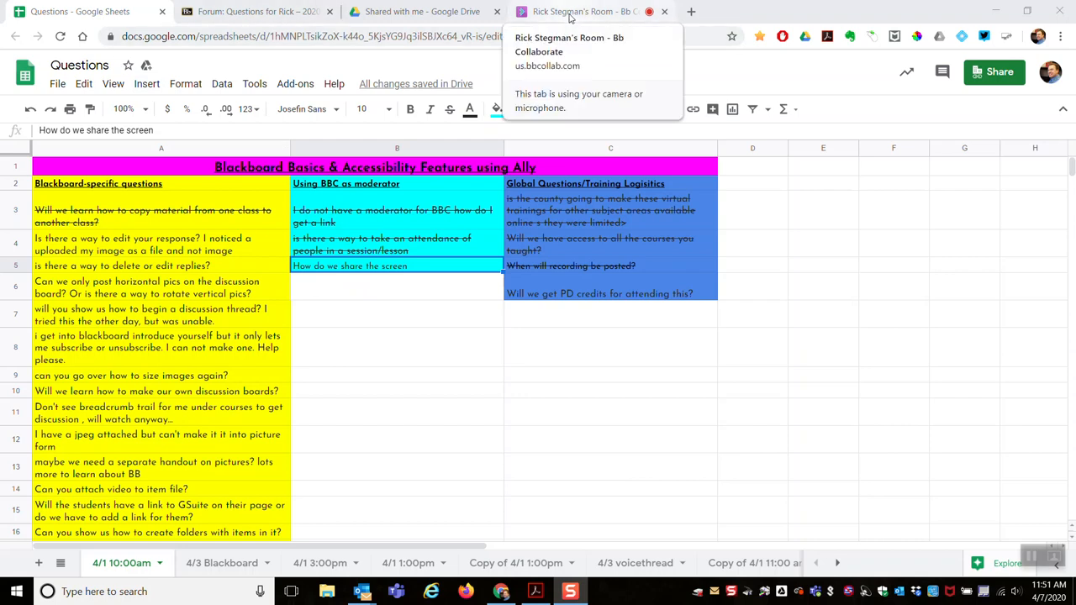
# Go to the Collaborate session room and bring up its Share Content options
pyautogui.click(580, 11)
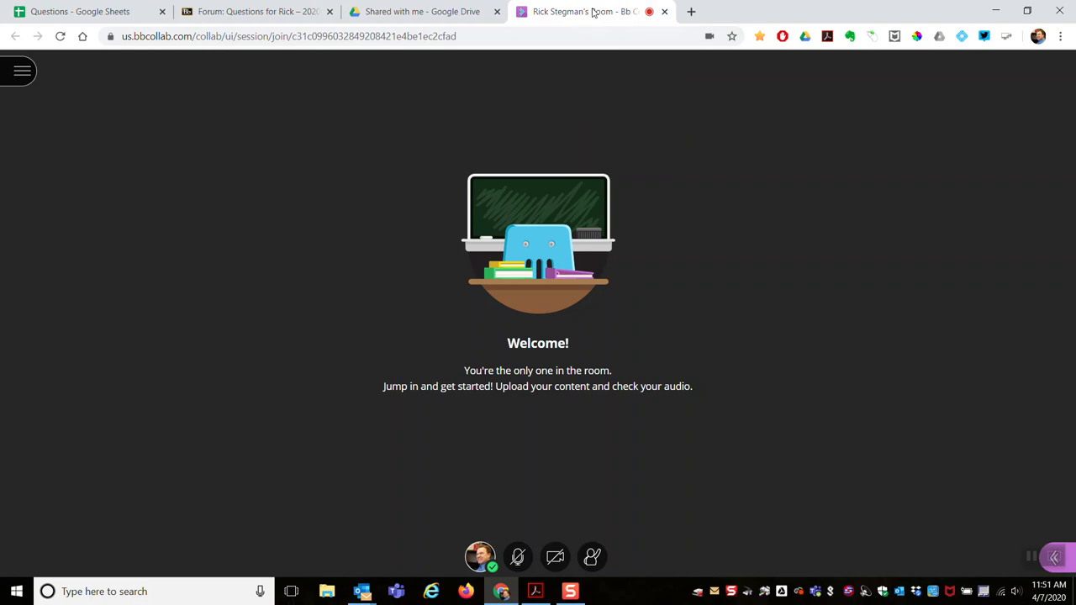
pyautogui.moveTo(569, 232)
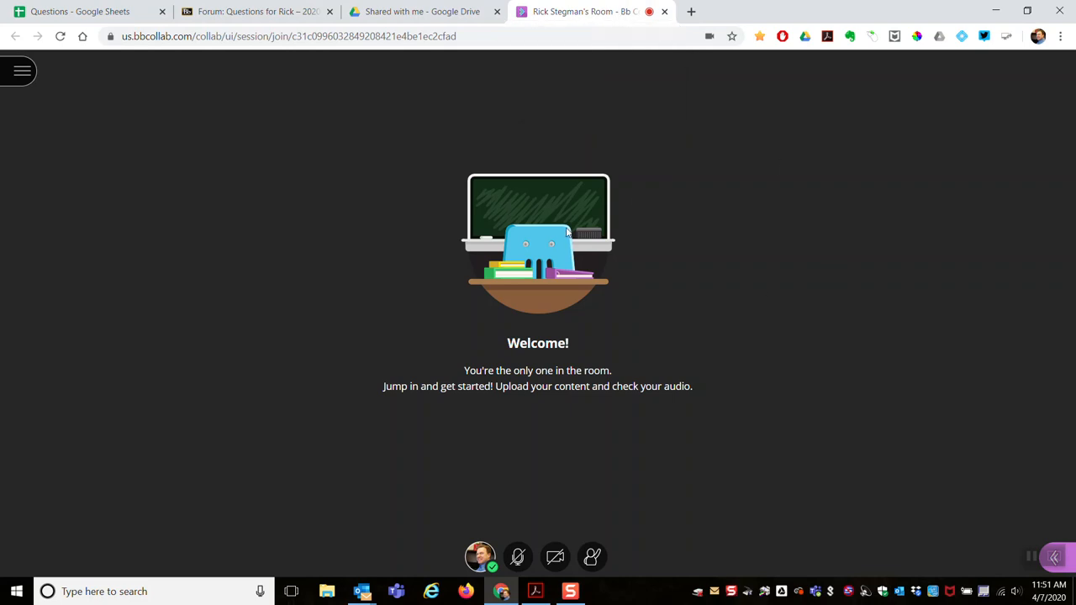
pyautogui.moveTo(507, 425)
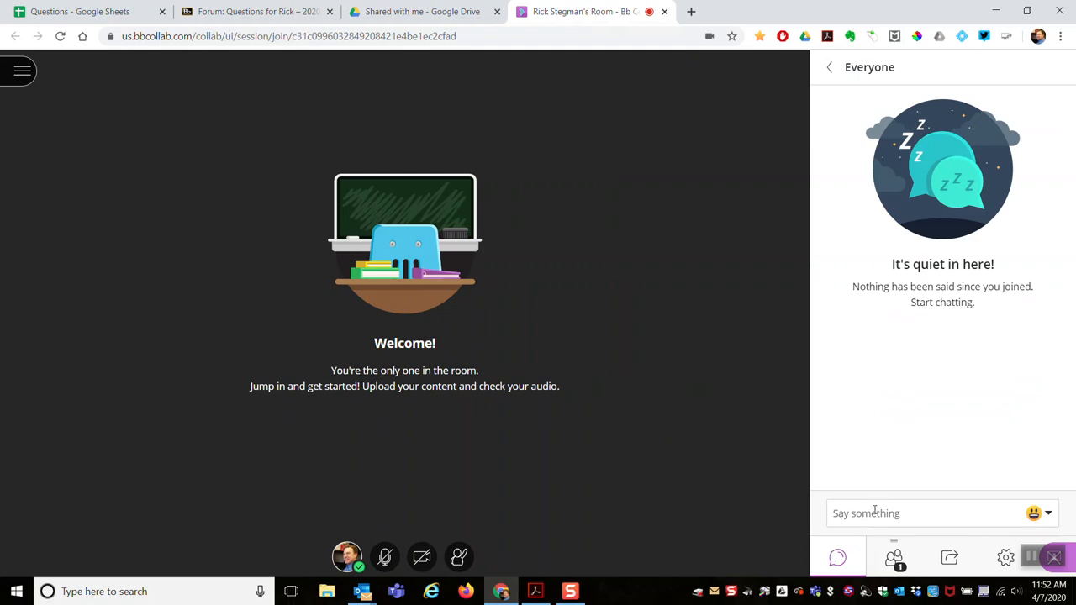
pyautogui.moveTo(948, 558)
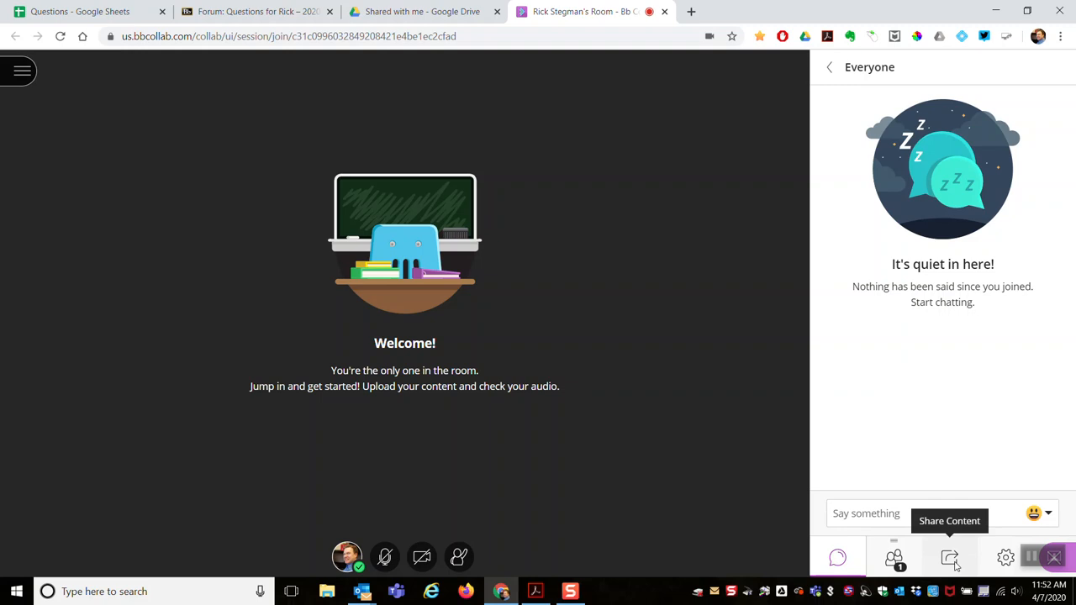
pyautogui.click(948, 558)
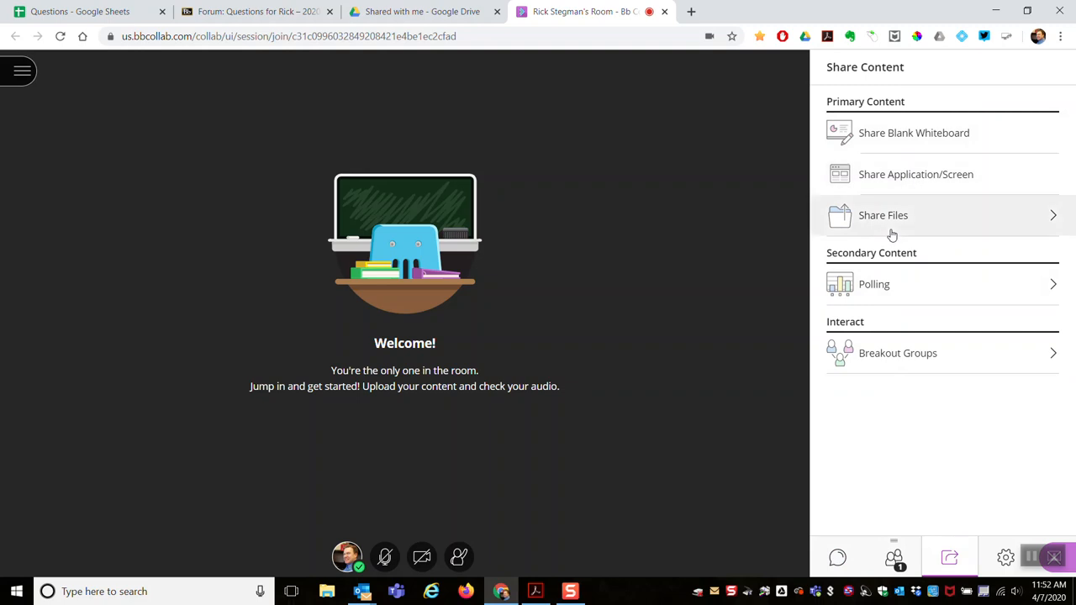
pyautogui.moveTo(894, 232)
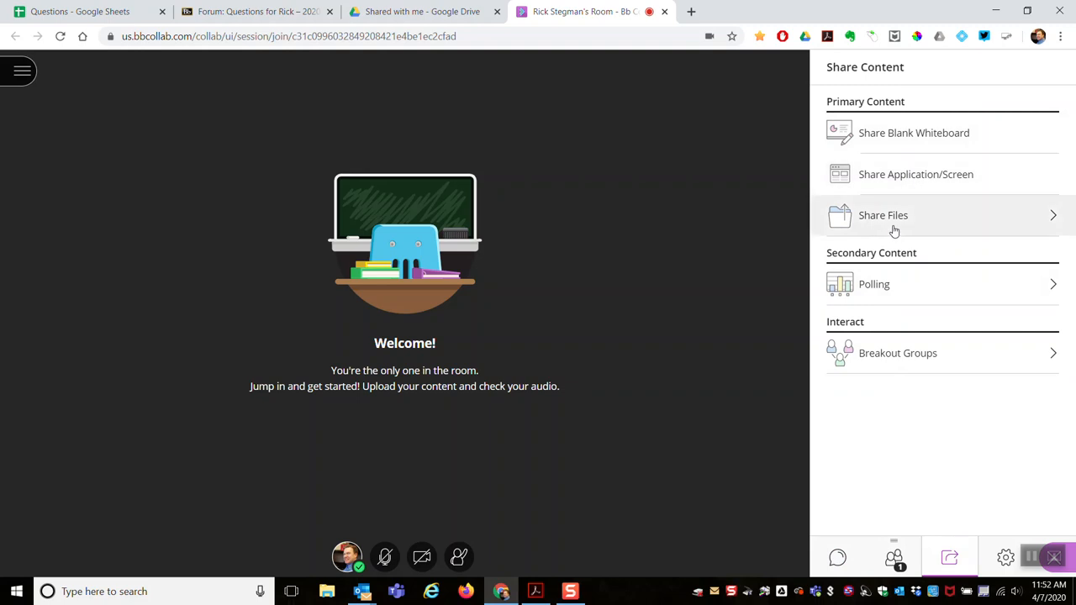
pyautogui.moveTo(975, 173)
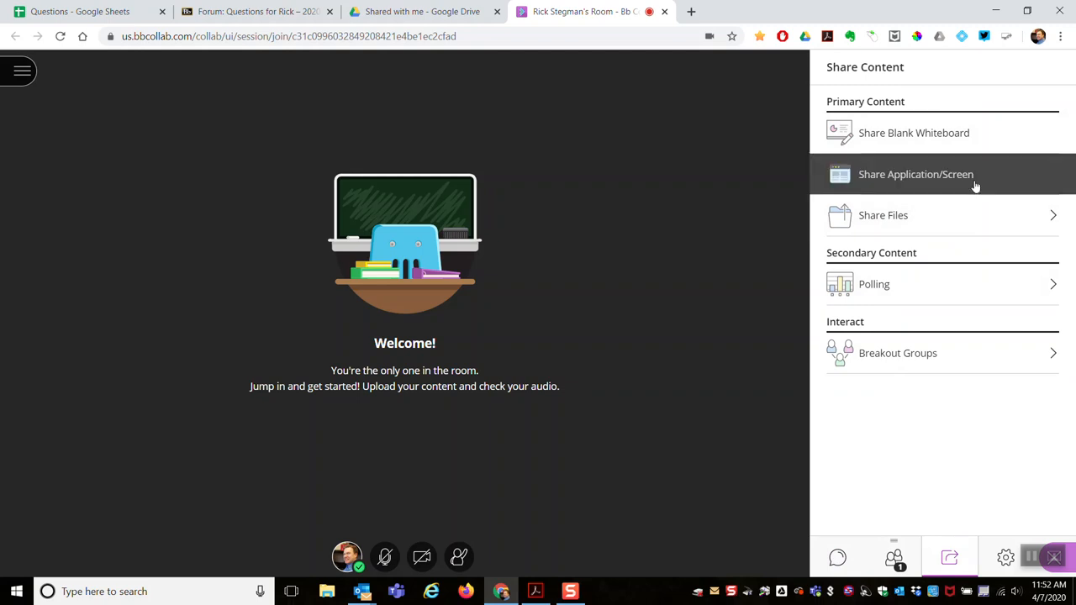
# Start Share Application/Screen and review the Application Window and Chrome Tab choices
pyautogui.click(914, 173)
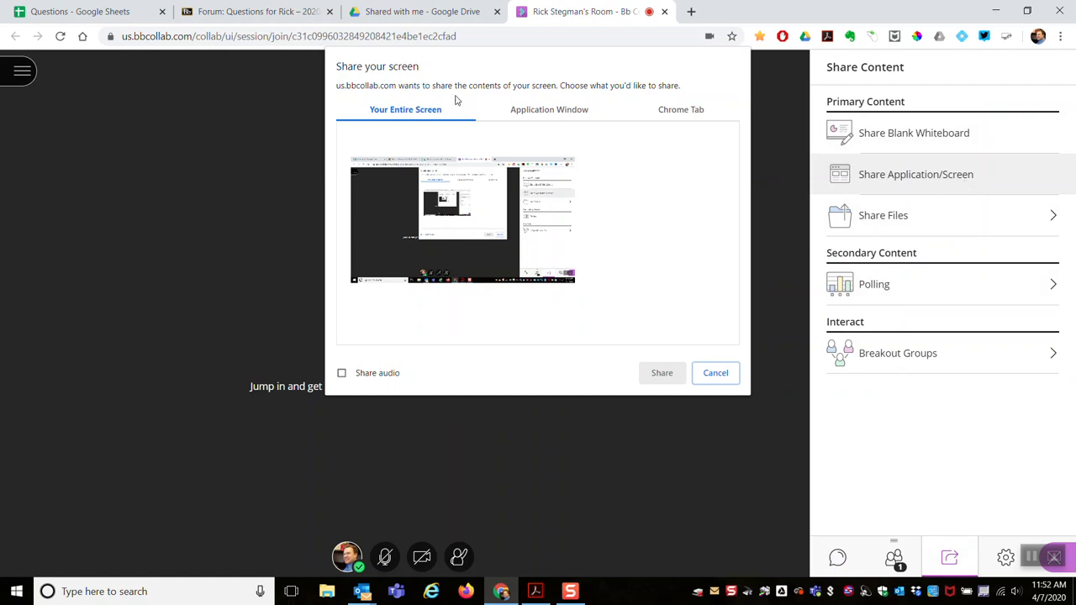
pyautogui.moveTo(412, 114)
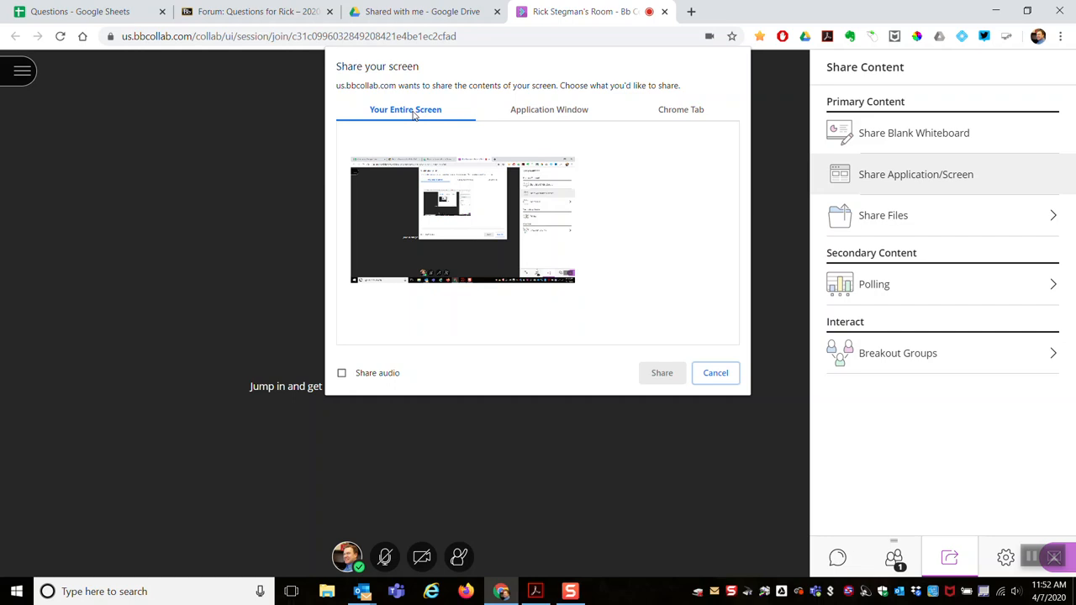
pyautogui.click(548, 109)
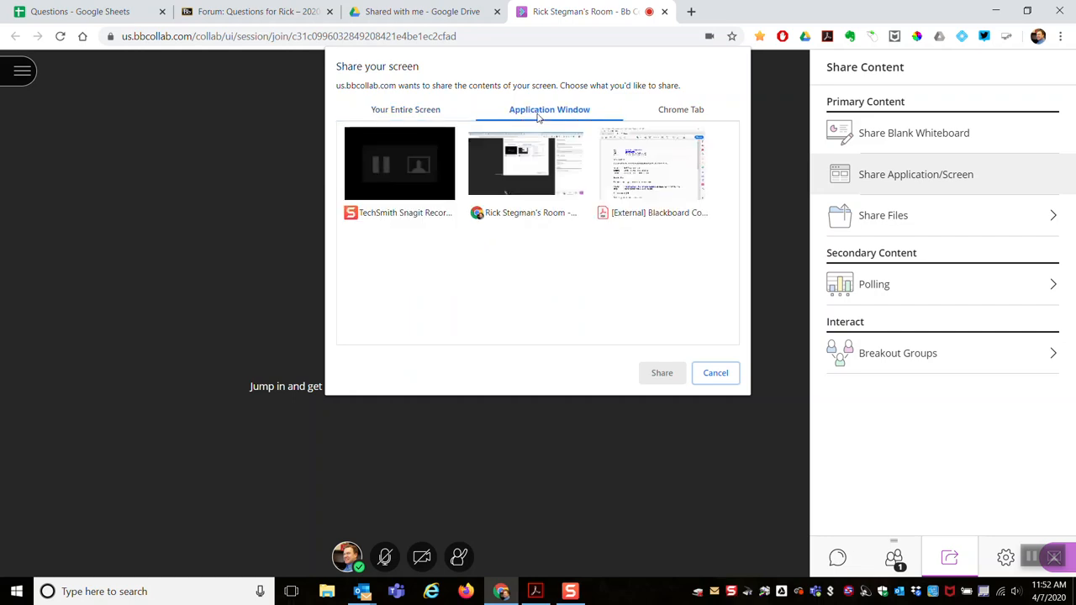
pyautogui.moveTo(521, 181)
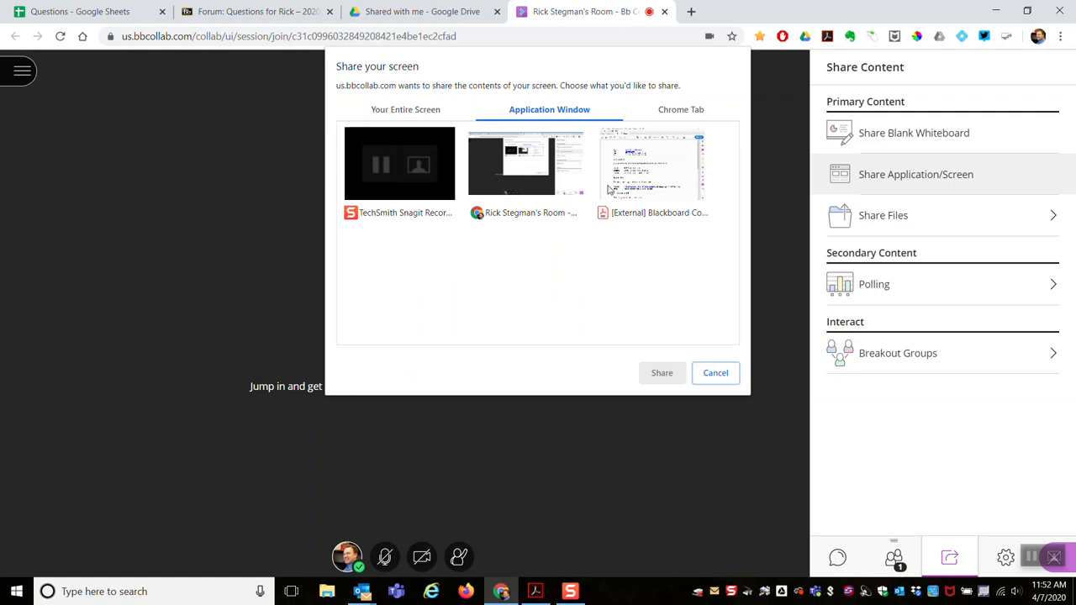
pyautogui.moveTo(630, 121)
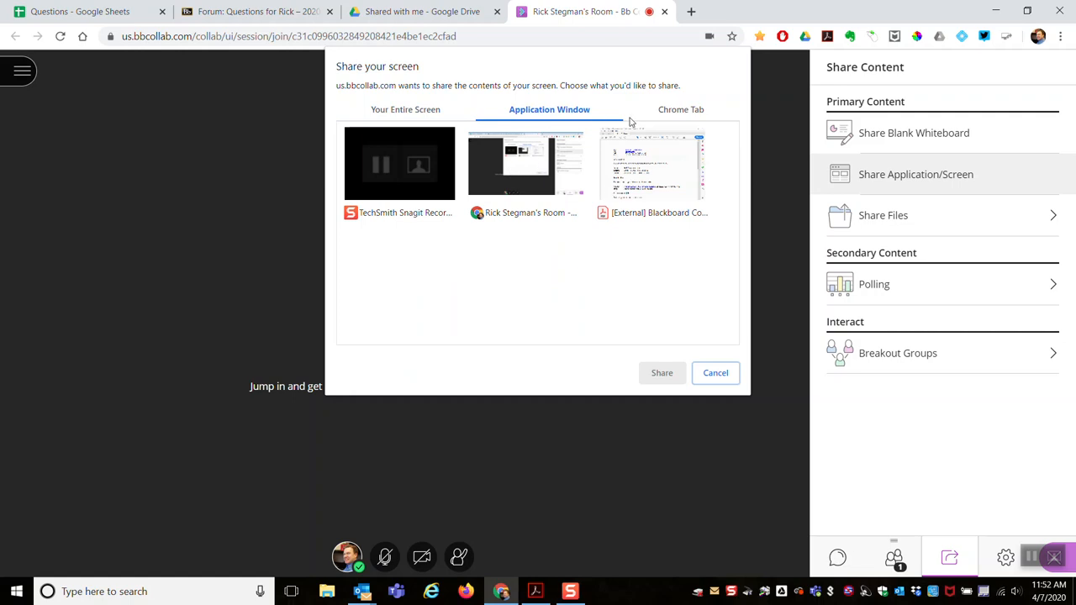
pyautogui.click(680, 109)
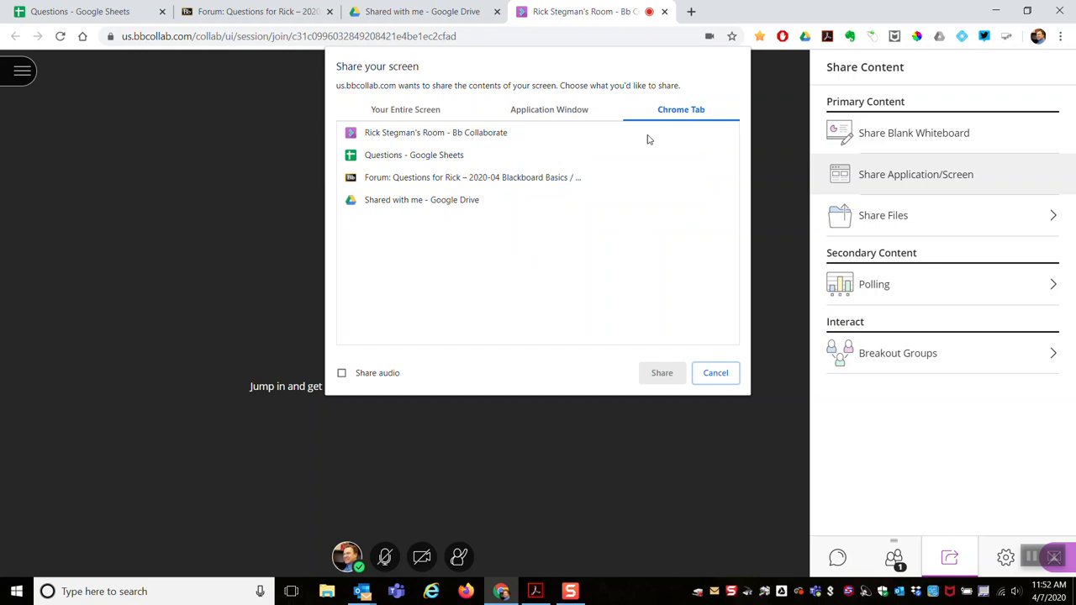
pyautogui.moveTo(602, 151)
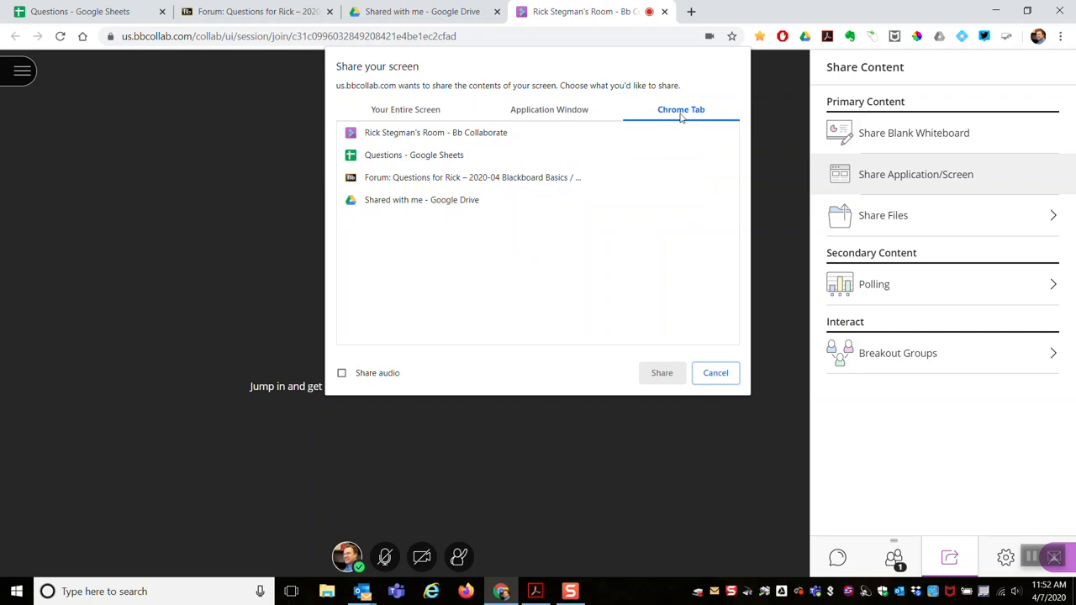
pyautogui.moveTo(428, 118)
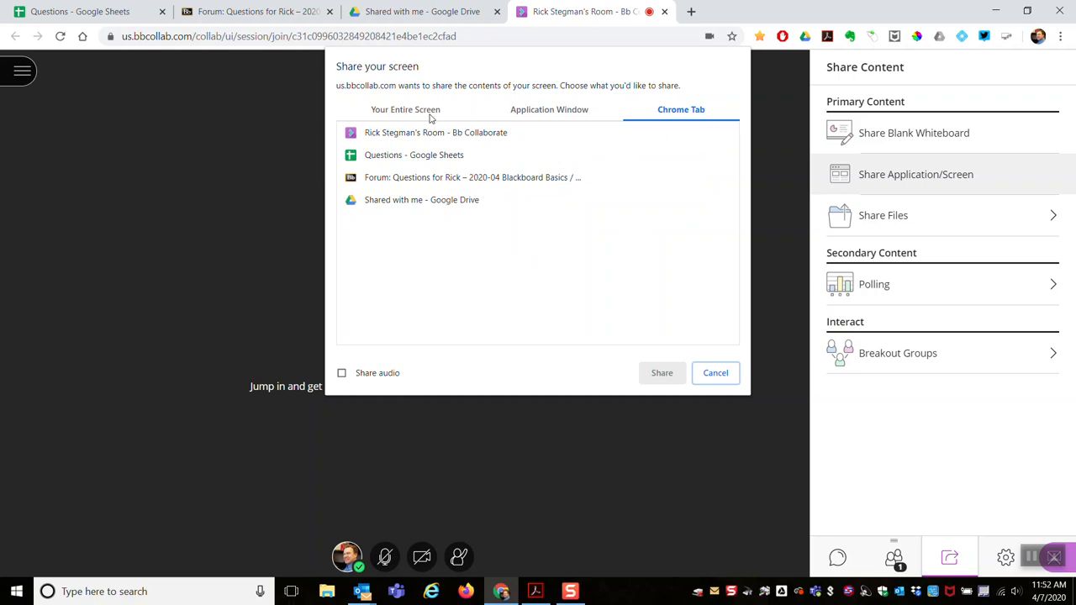
# Select Your Entire Screen as the share source with Share audio ticked
pyautogui.click(405, 109)
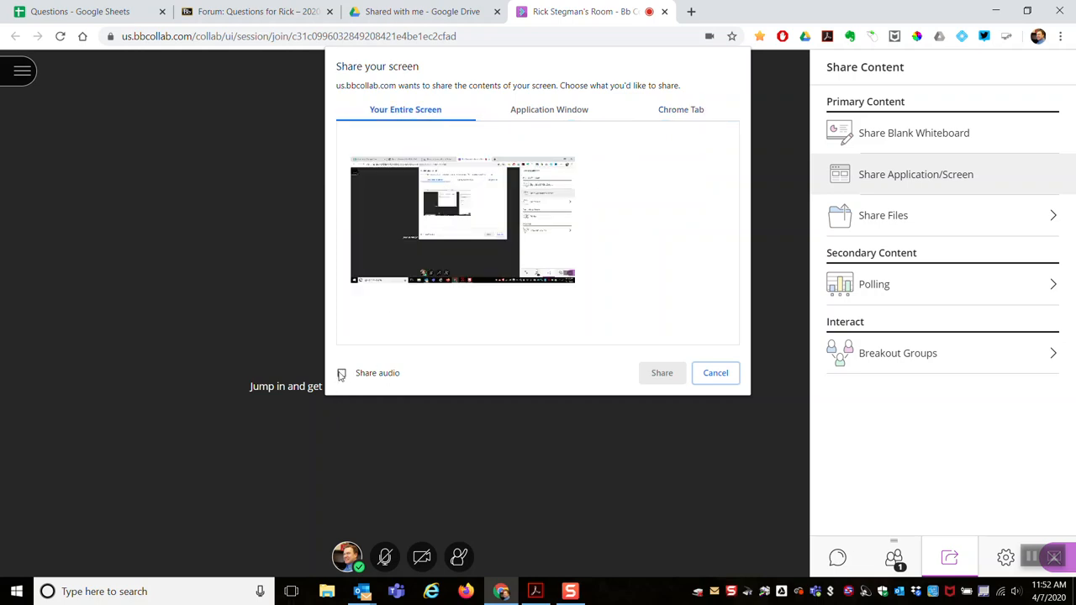
pyautogui.click(341, 373)
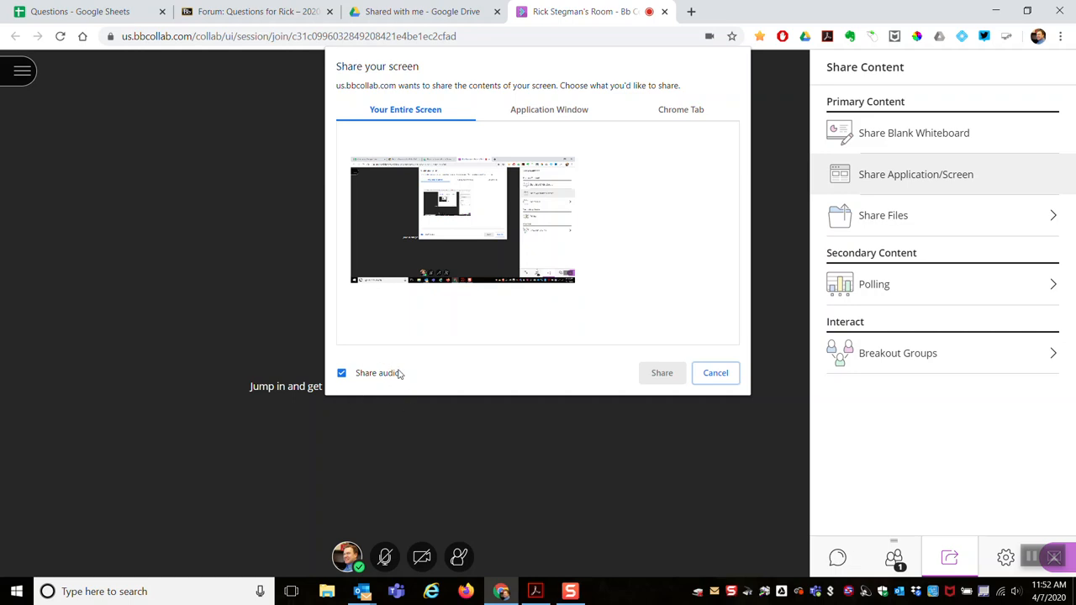
pyautogui.moveTo(378, 393)
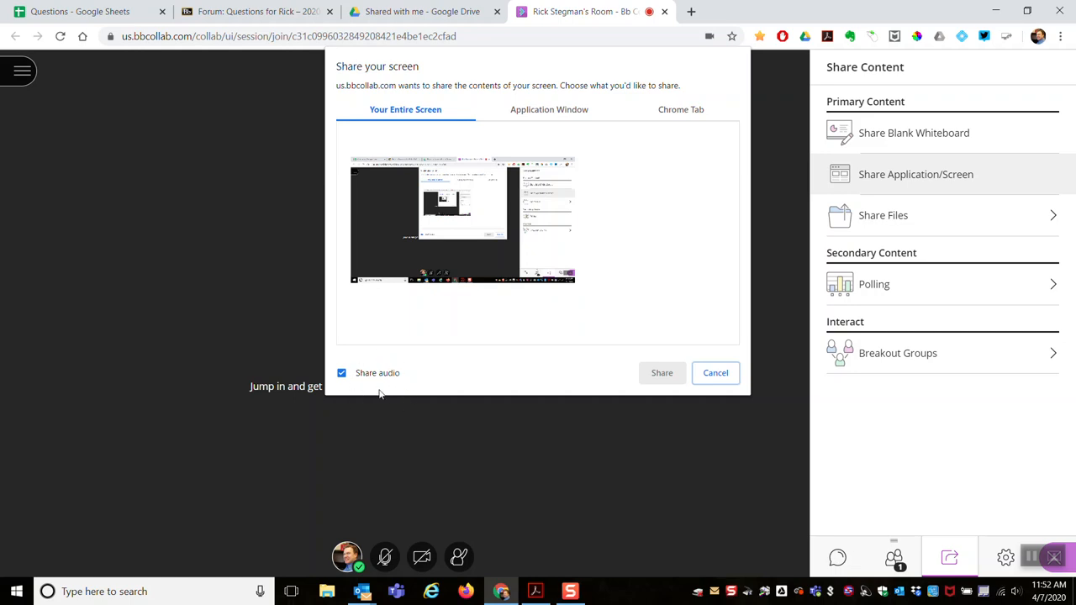
pyautogui.moveTo(400, 390)
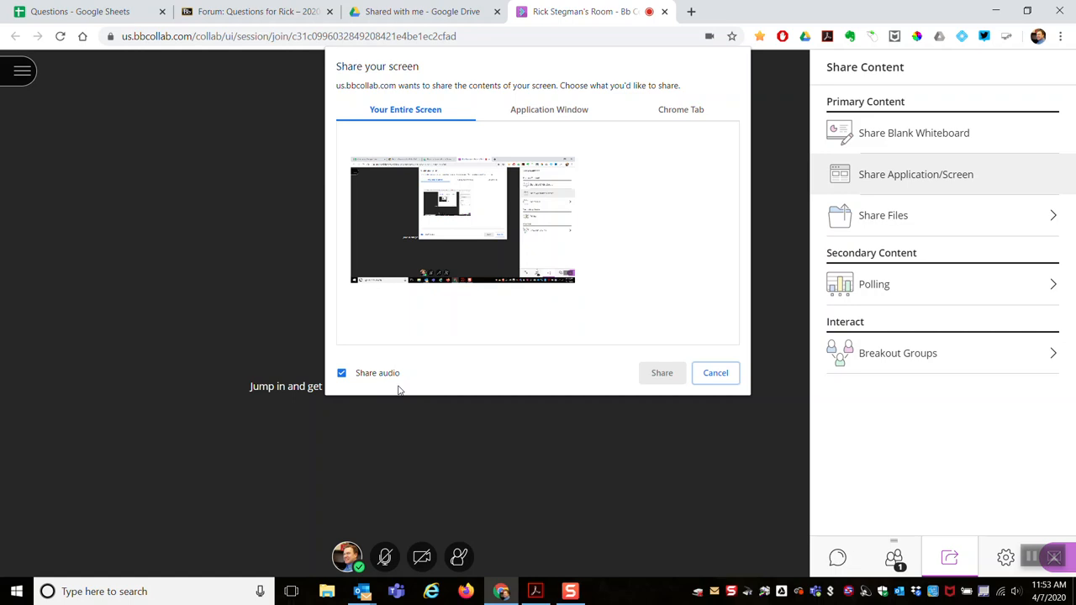
pyautogui.moveTo(344, 384)
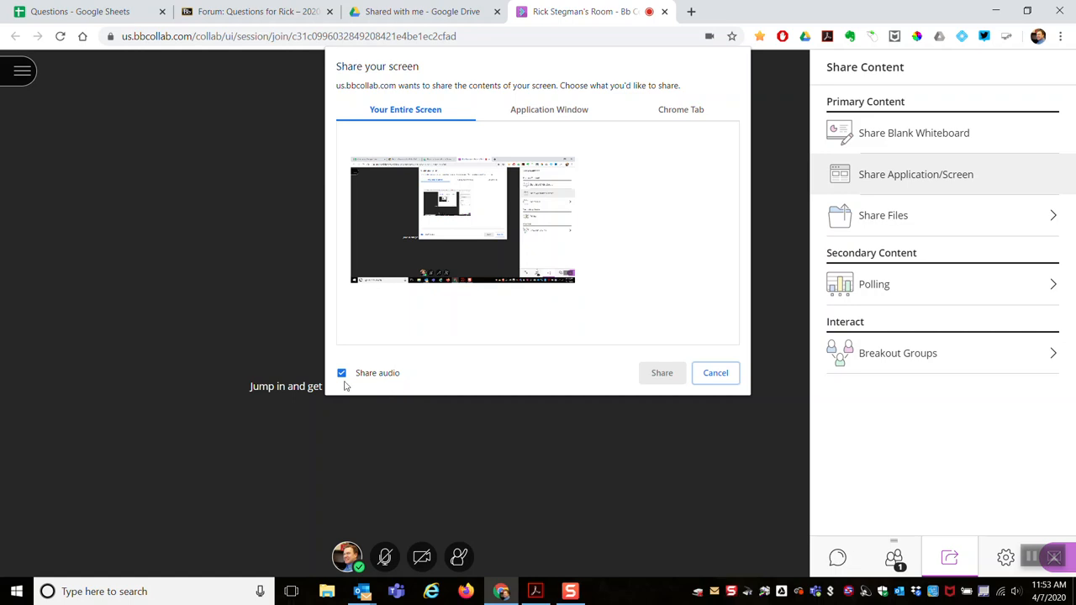
pyautogui.click(548, 109)
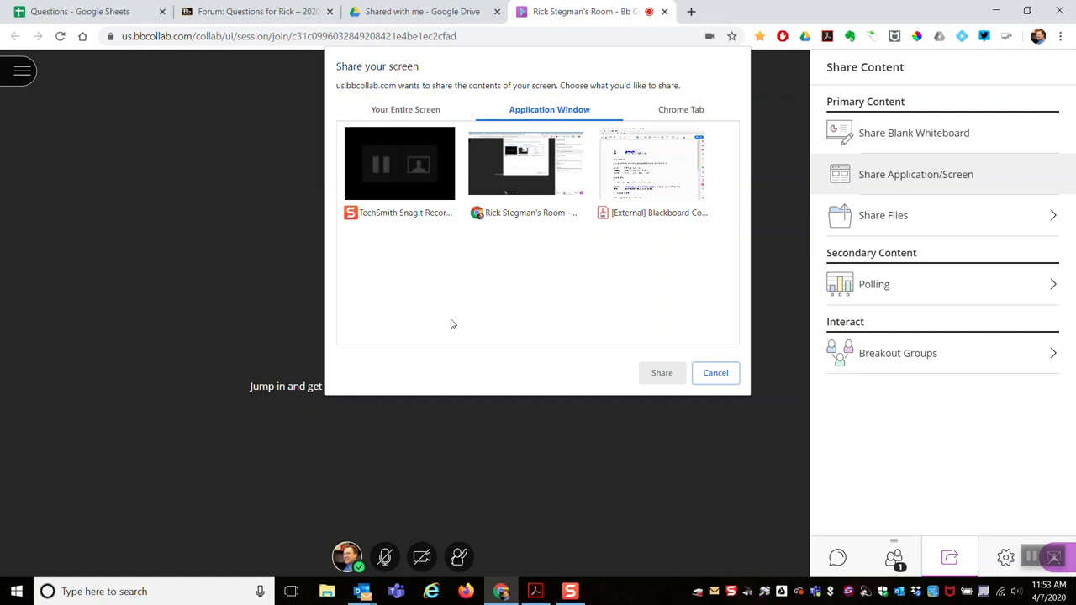
pyautogui.moveTo(417, 124)
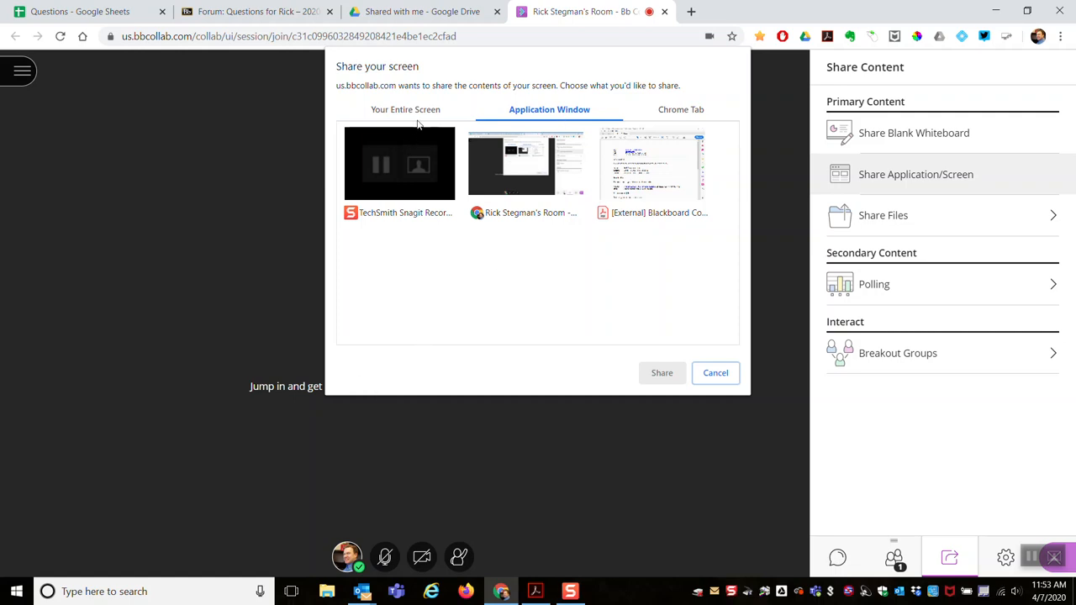
pyautogui.click(405, 109)
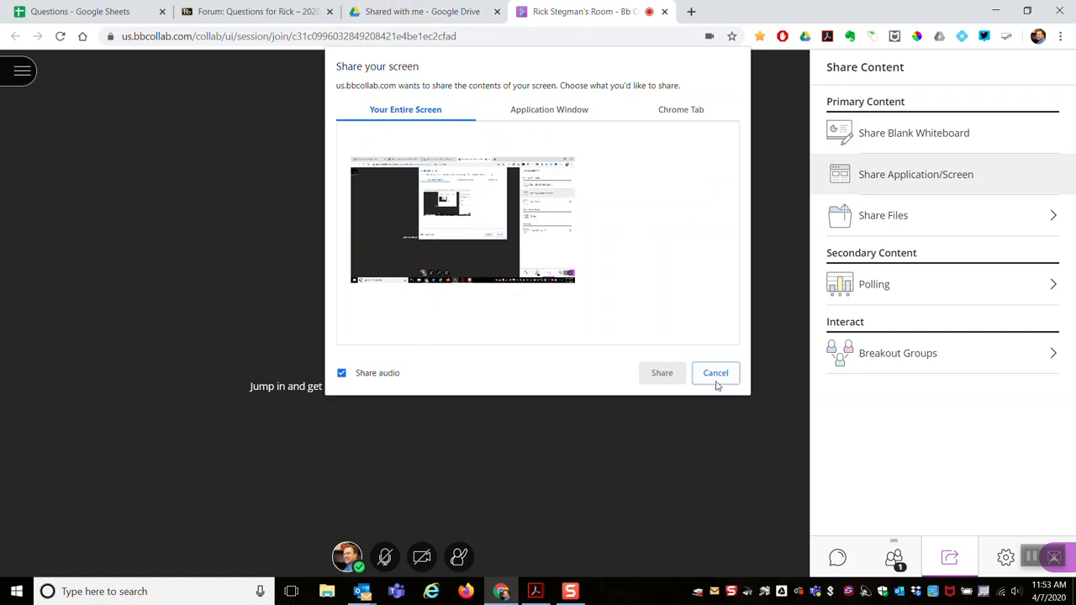
pyautogui.click(463, 219)
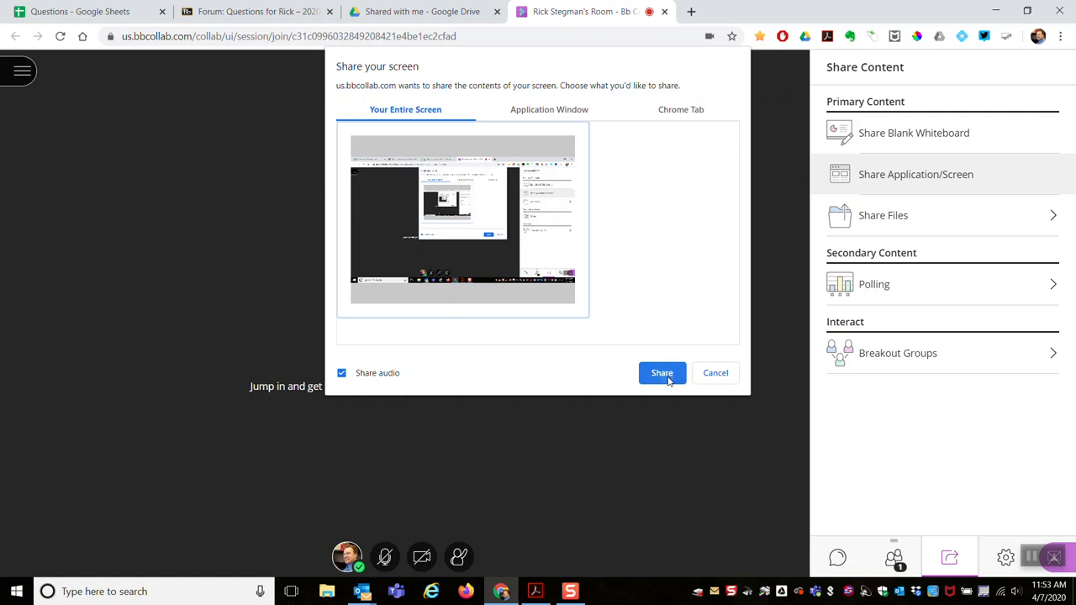
# Begin sharing the entire screen with audio to the session
pyautogui.click(662, 373)
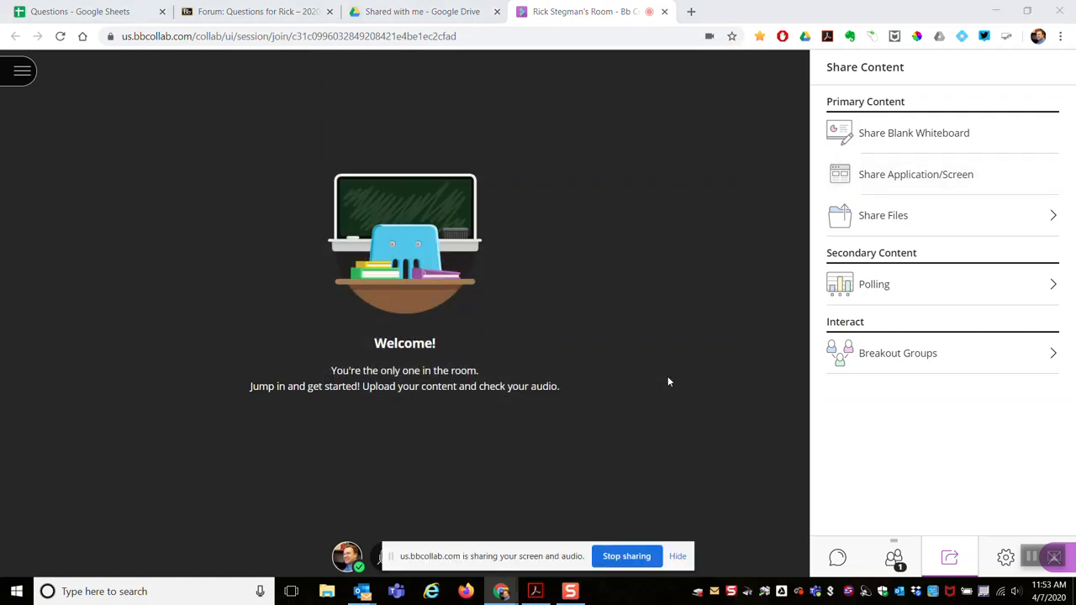
pyautogui.click(914, 174)
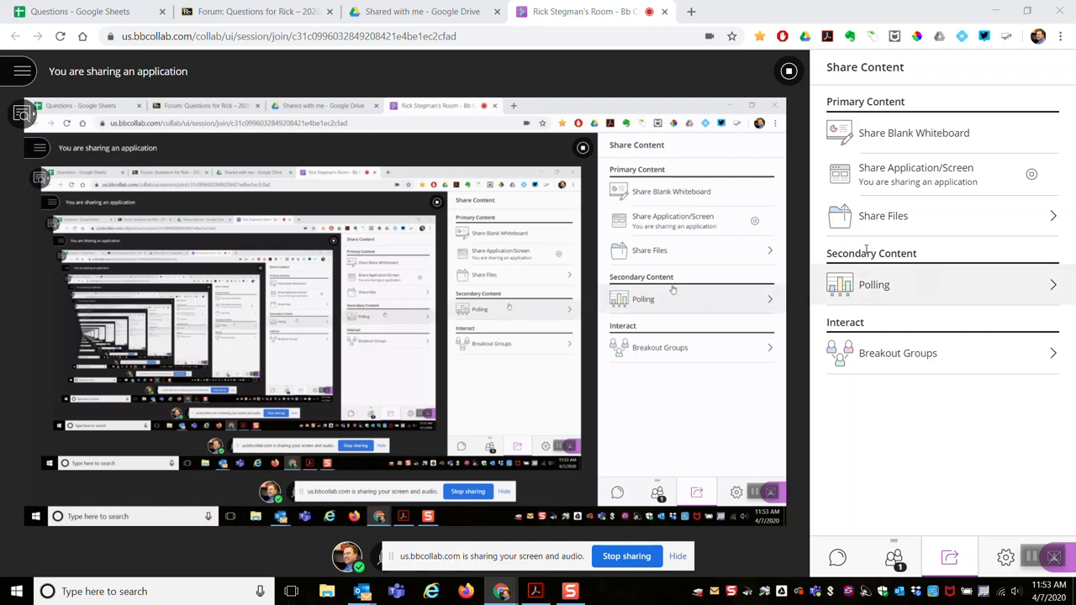
pyautogui.moveTo(733, 397)
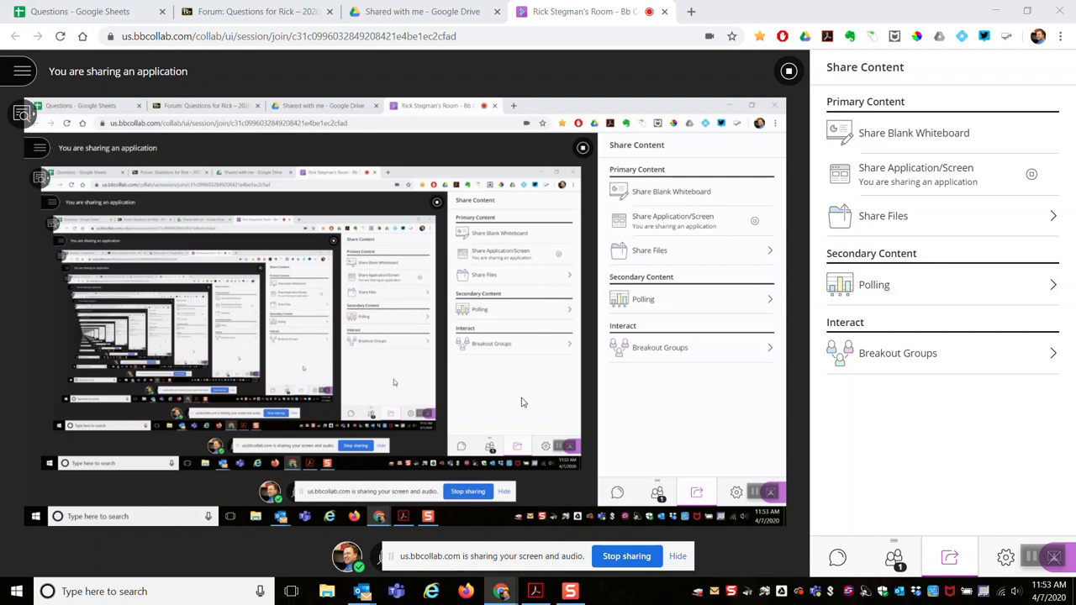
pyautogui.moveTo(383, 376)
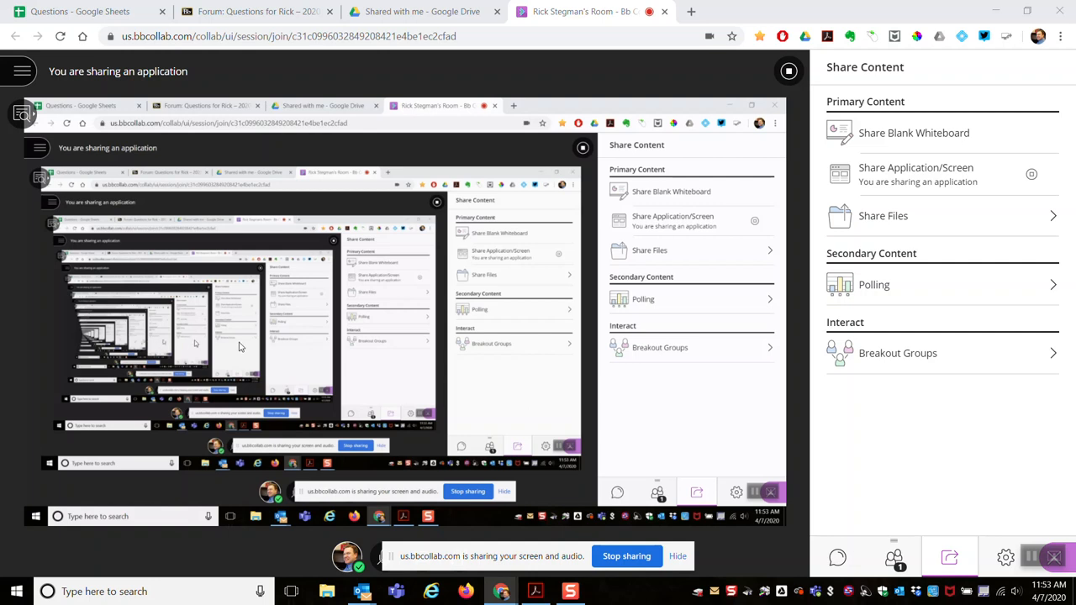
pyautogui.moveTo(184, 334)
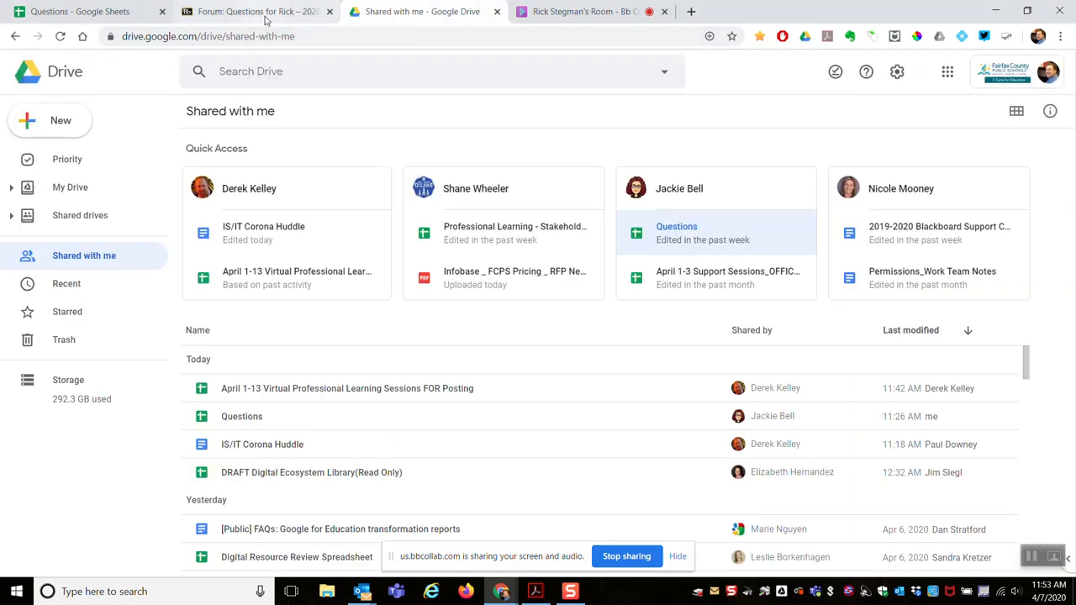
# Show the 'Forum: Questions for Rick' discussion board while sharing continues
pyautogui.click(252, 10)
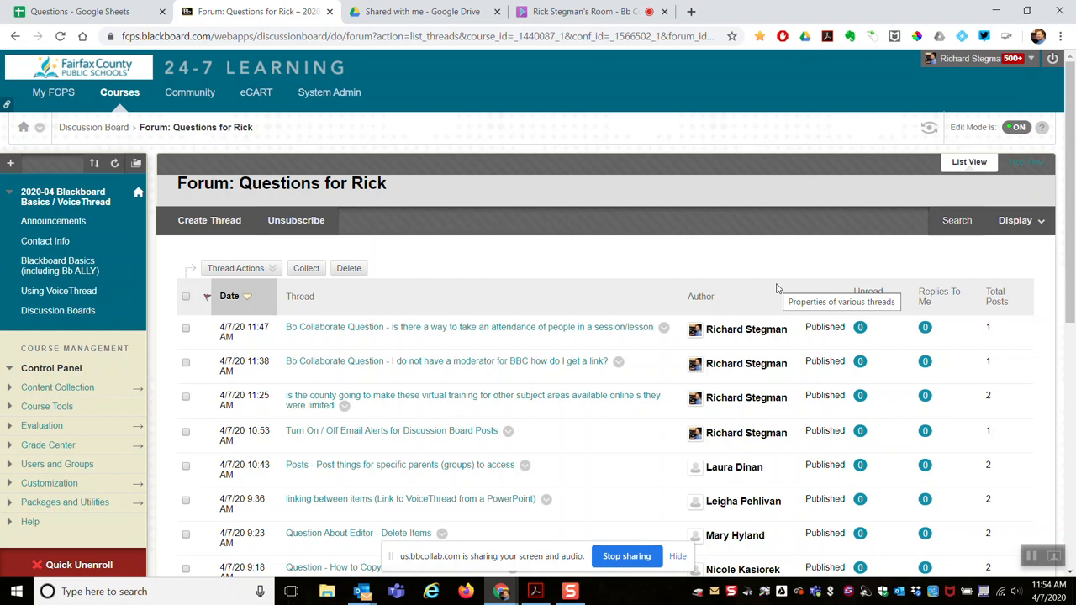
pyautogui.moveTo(853, 333)
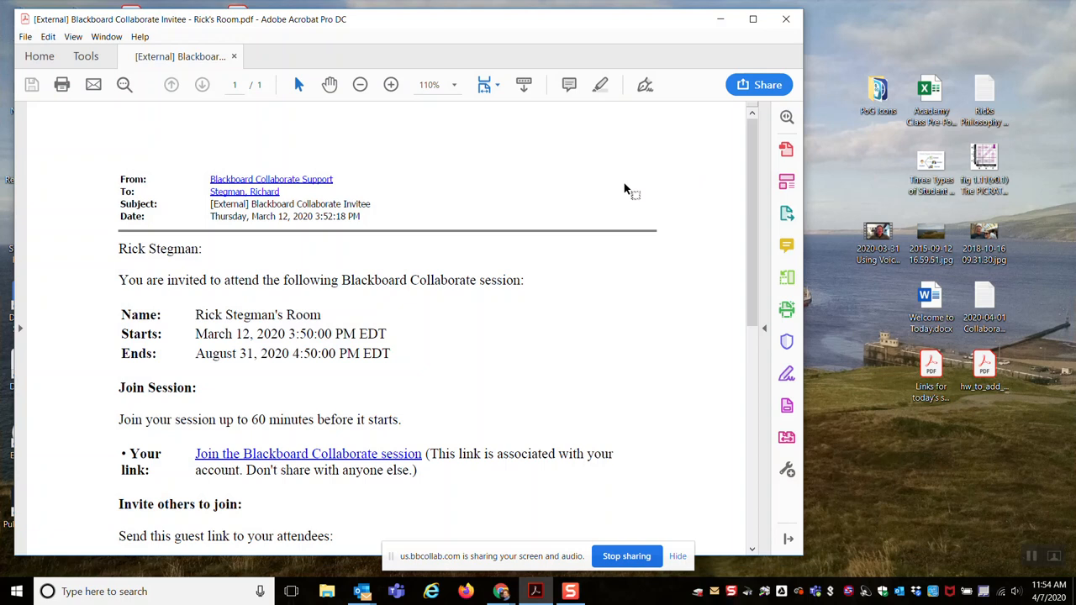
pyautogui.moveTo(713, 118)
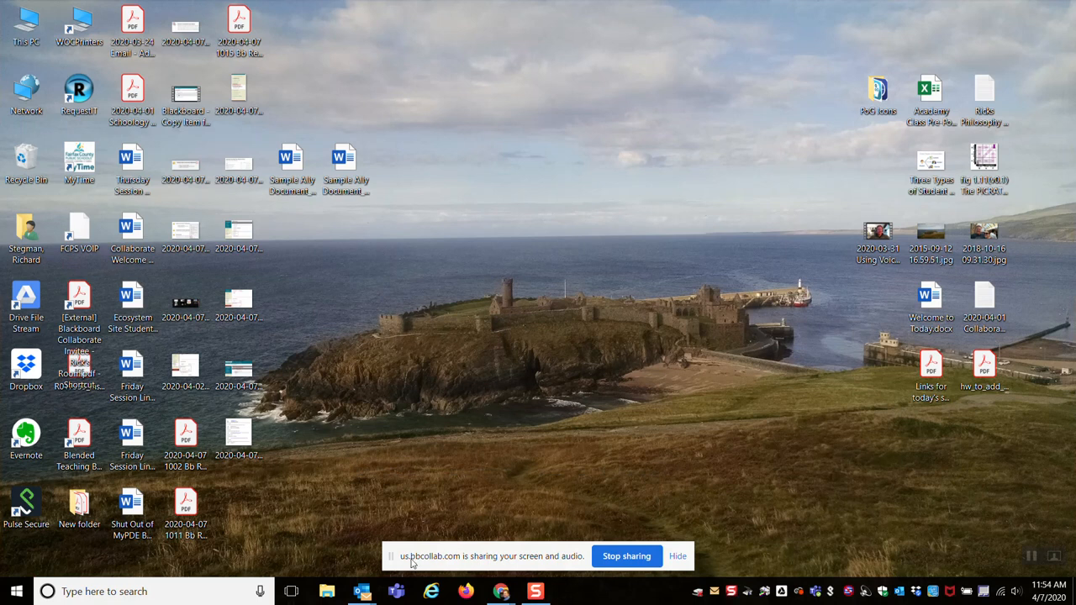
pyautogui.moveTo(491, 563)
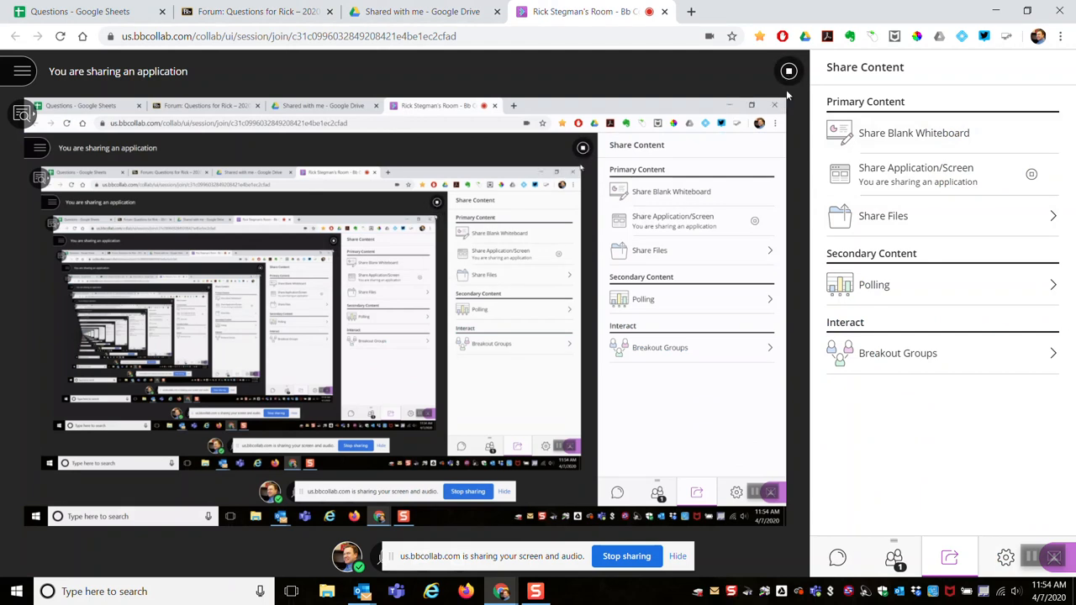
pyautogui.moveTo(788, 71)
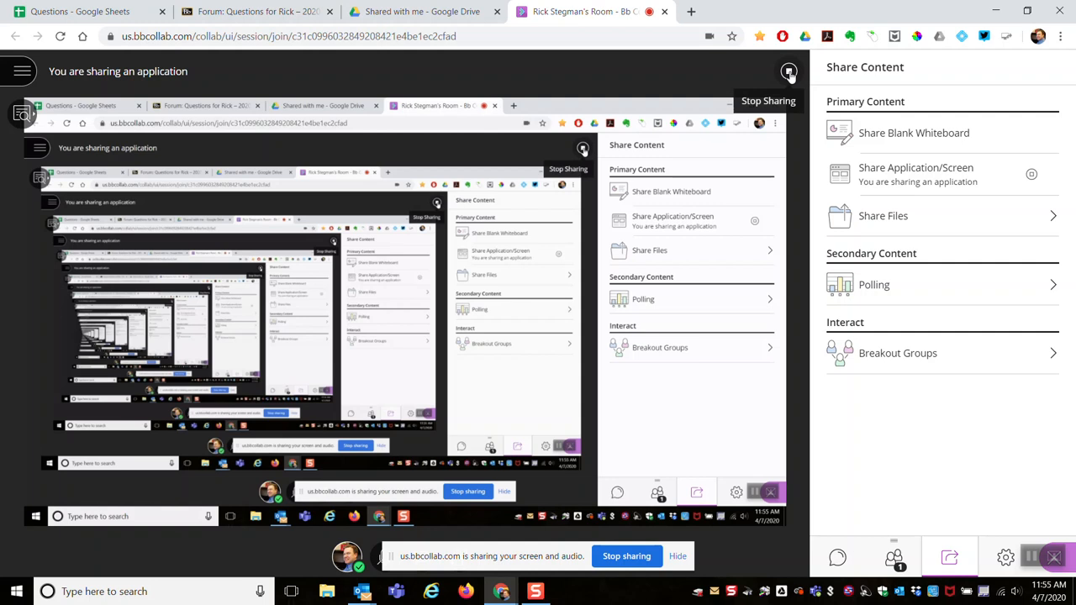
# Stop sharing the screen, returning the session to its welcome room
pyautogui.click(788, 71)
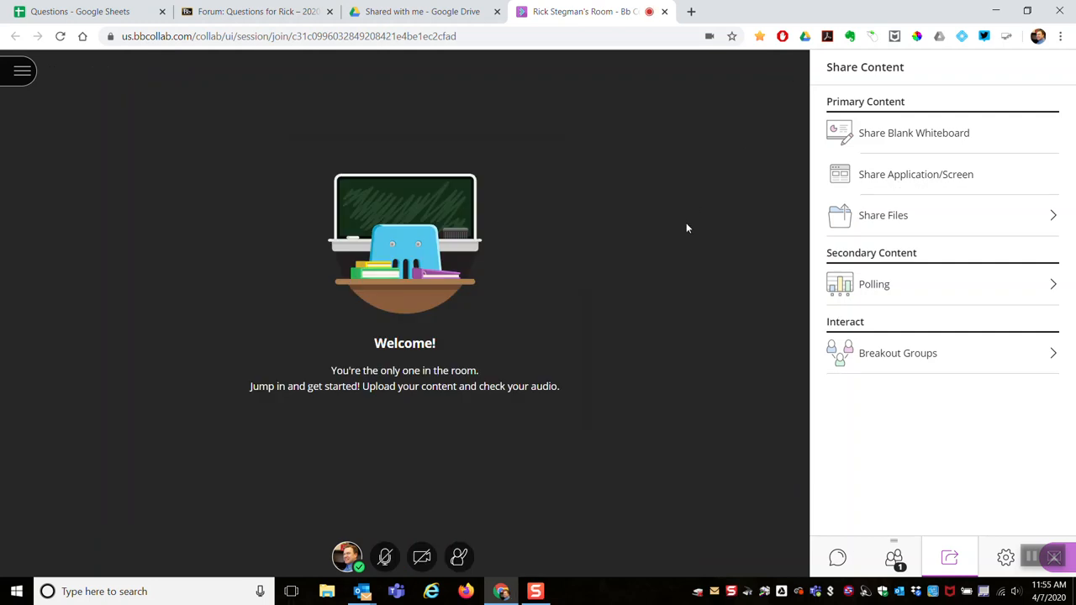
pyautogui.moveTo(693, 216)
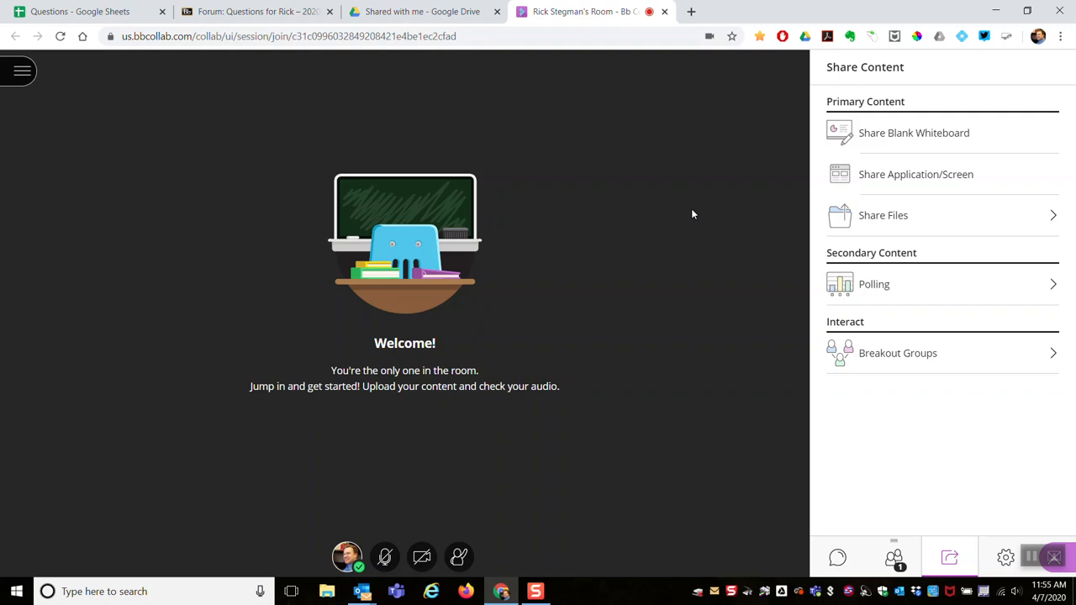